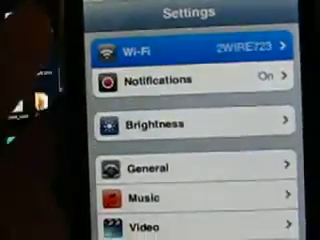
Open the Wi-Fi settings to see Wi-Fi on and connected to 2WIRE723.
{"action": "left_click", "coordinate": [160, 50]}
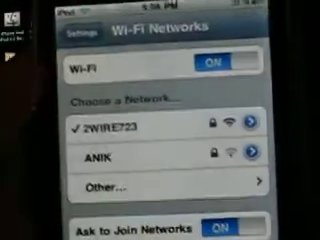